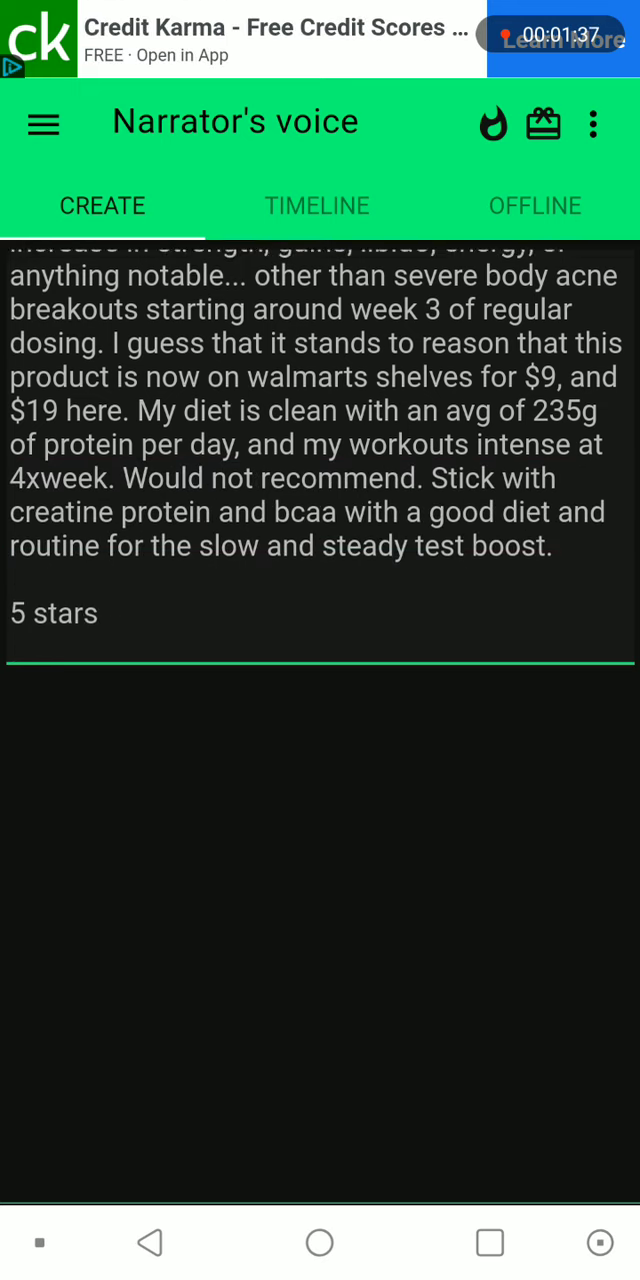
{"action": "scroll", "scroll_direction": "up", "scroll_amount": 3}
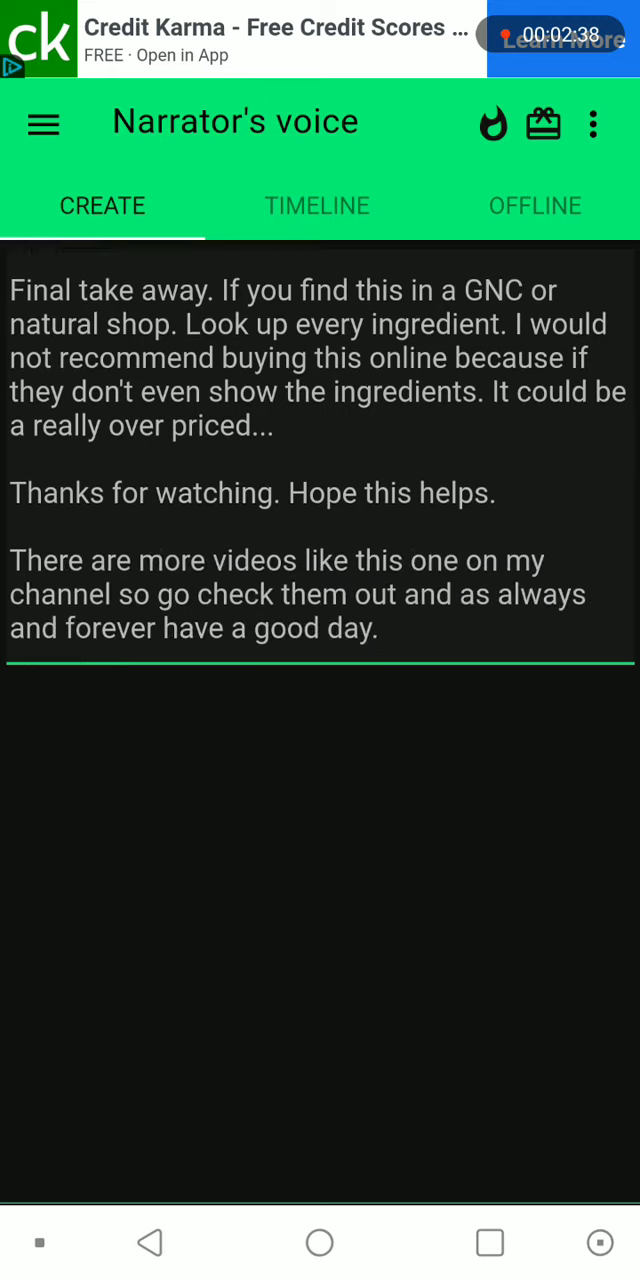
{"action": "scroll", "scroll_direction": "up", "scroll_amount": 3}
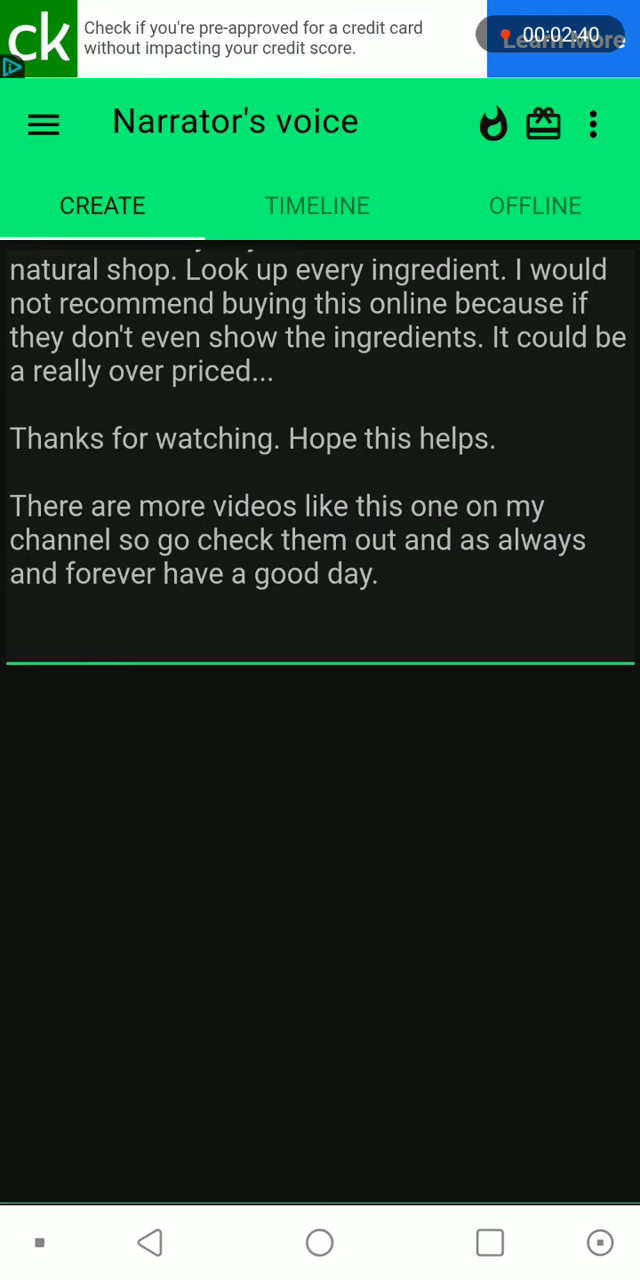